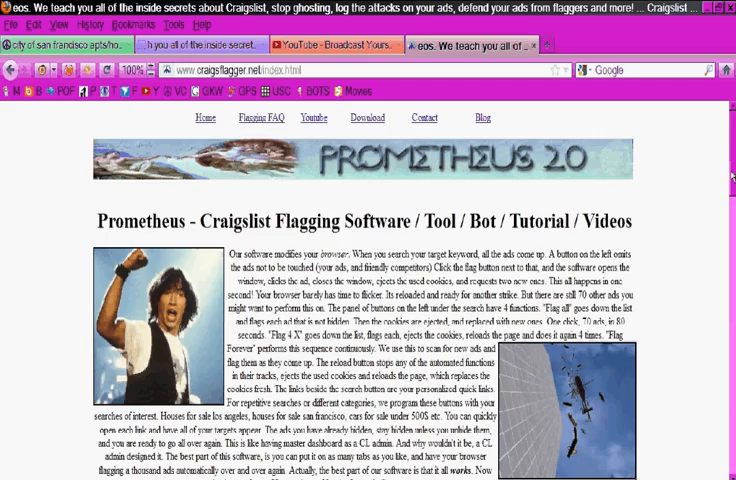
Step: Look over the Craigslist FAQ, then review the Download Area page listings
{"action": "left_click", "coordinate": [262, 116]}
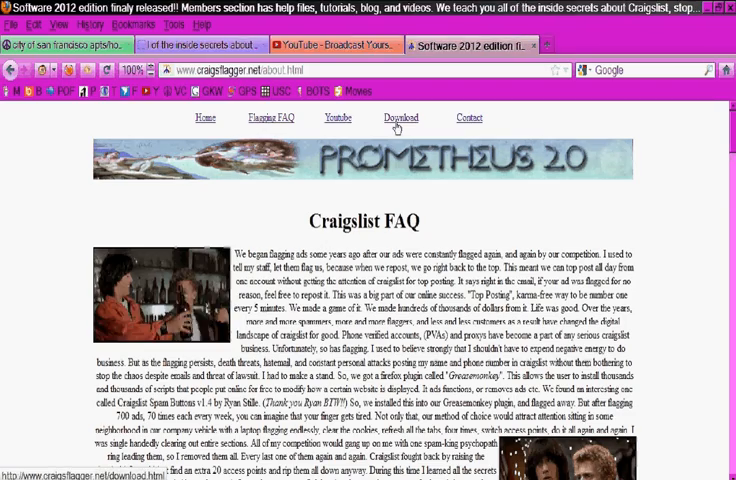
{"action": "left_click", "coordinate": [400, 116]}
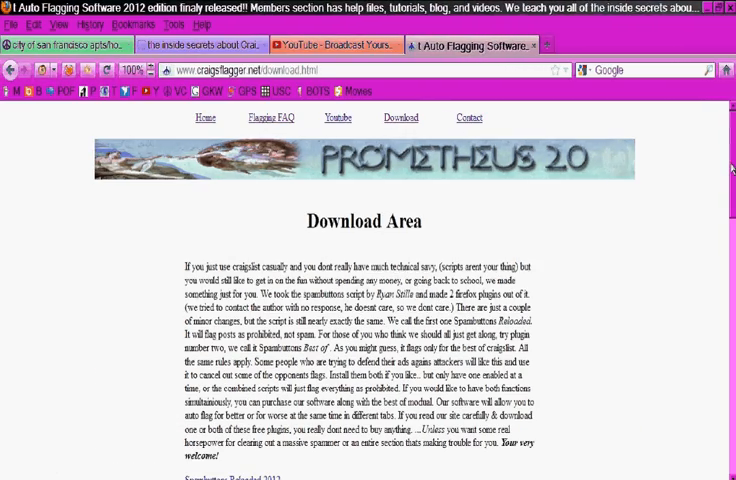
{"action": "scroll", "scroll_direction": "down", "scroll_amount": 3}
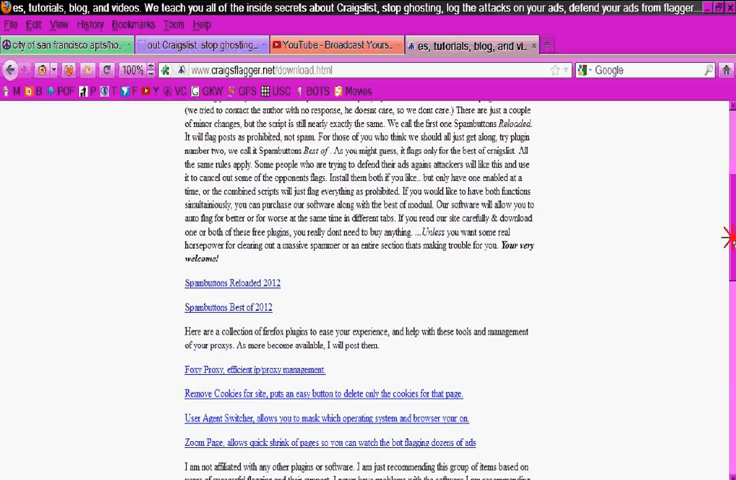
{"action": "scroll", "scroll_direction": "up", "scroll_amount": 3}
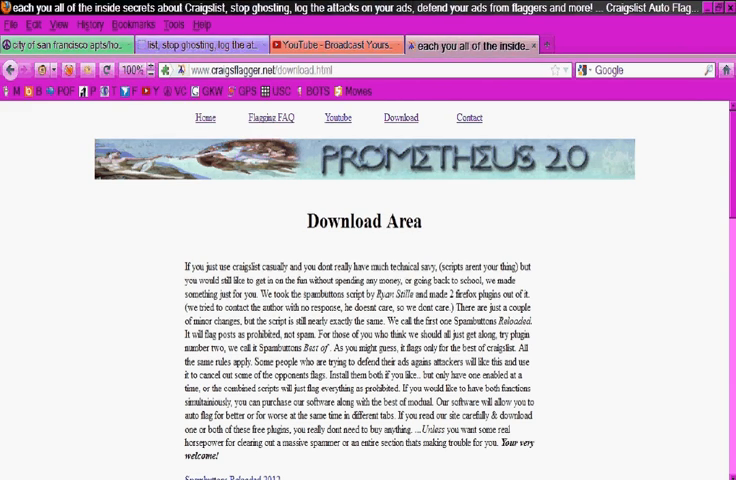
Step: Scroll to the Download Center products offering the Software with Membership page
{"action": "scroll", "scroll_direction": "down", "scroll_amount": 3}
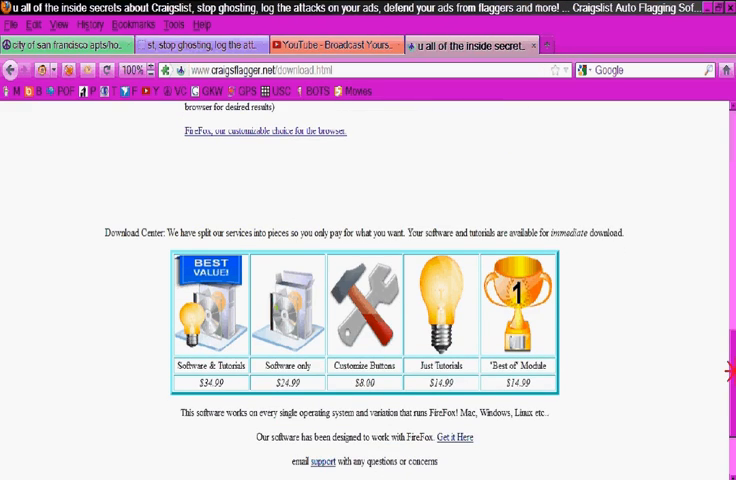
{"action": "scroll", "scroll_direction": "down", "scroll_amount": 3}
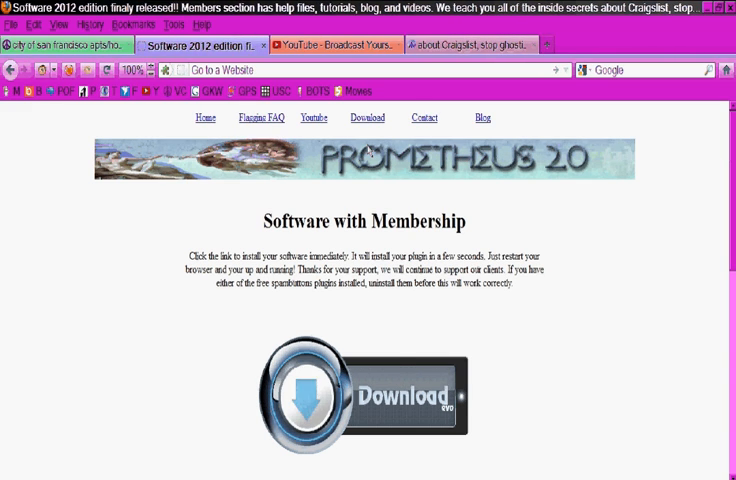
Step: Return to the Download Center store page with its package prices
{"action": "left_click", "coordinate": [372, 400]}
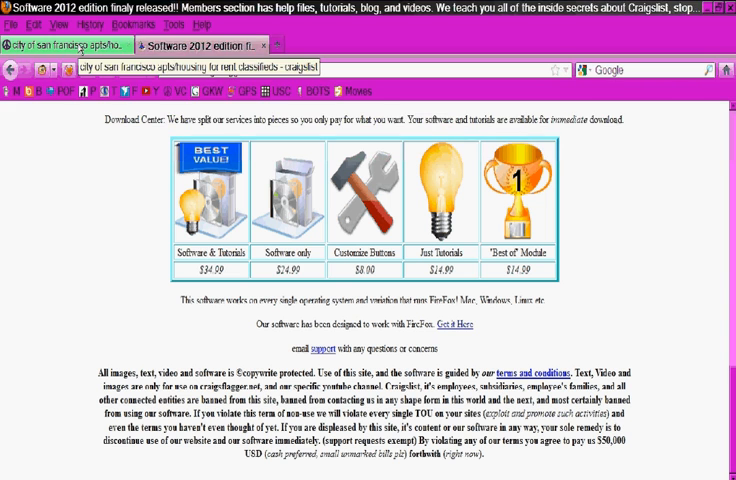
Step: Glance at the Tools menu, then switch to the Craigslist SF apts/housing tab
{"action": "left_click", "coordinate": [172, 24]}
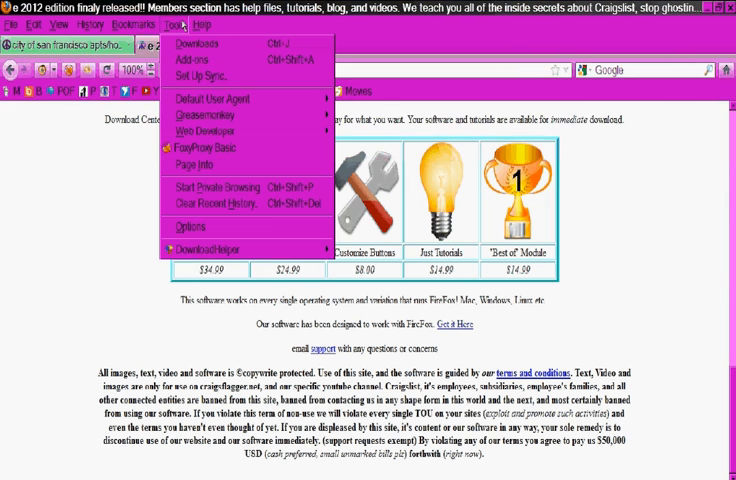
{"action": "left_click", "coordinate": [196, 60]}
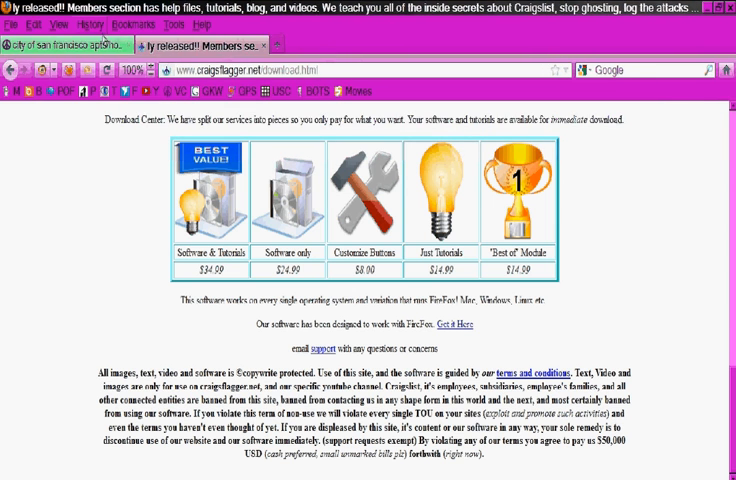
{"action": "left_click", "coordinate": [70, 44]}
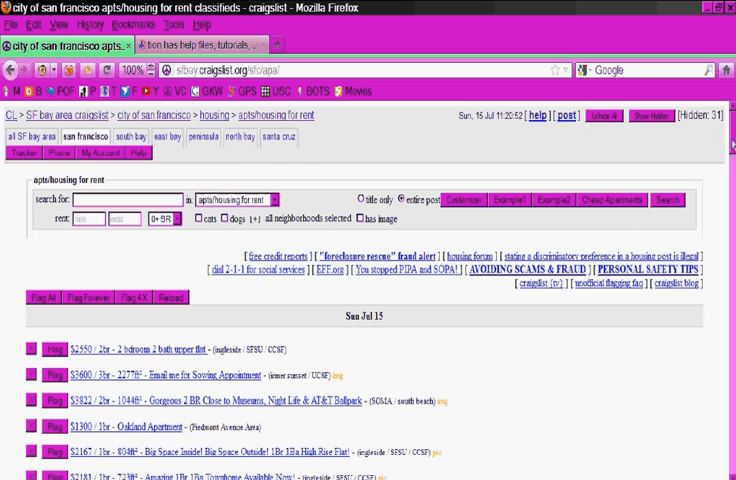
{"action": "scroll", "scroll_direction": "down", "scroll_amount": 3}
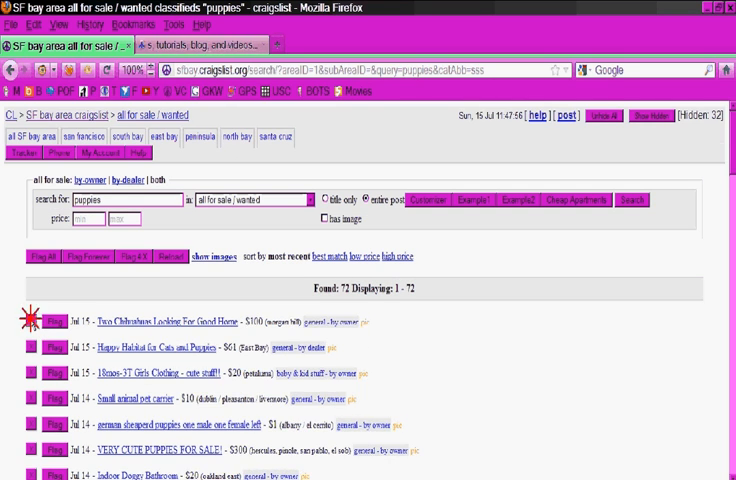
{"action": "scroll", "scroll_direction": "down", "scroll_amount": 3}
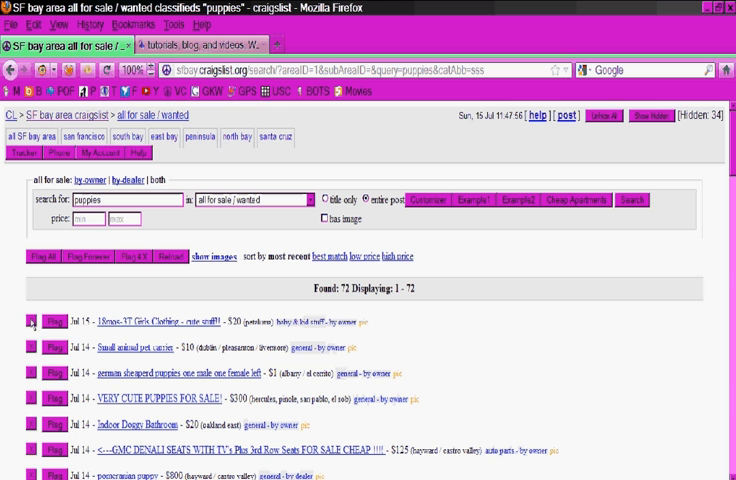
{"action": "mouse_move", "coordinate": [48, 352]}
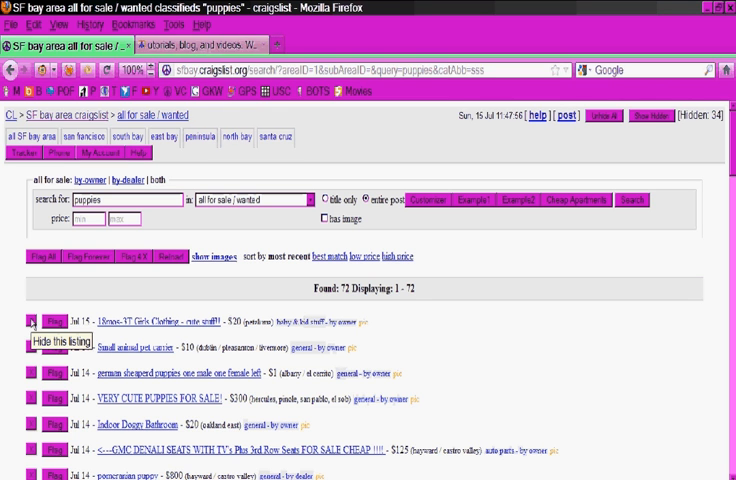
{"action": "left_click", "coordinate": [36, 322]}
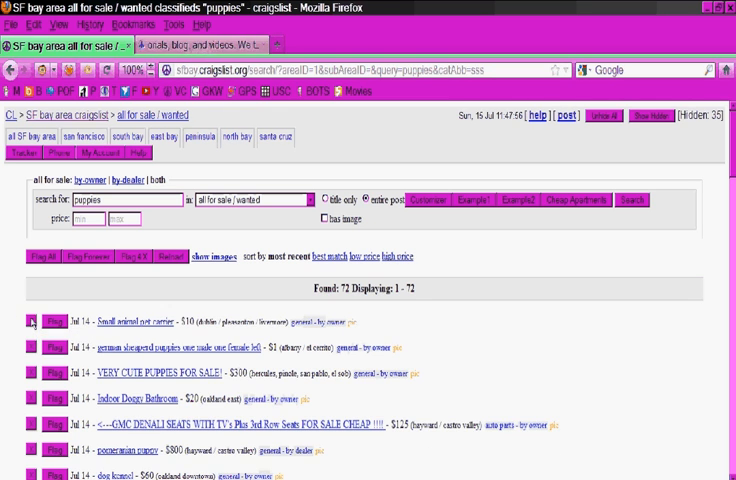
{"action": "mouse_move", "coordinate": [40, 350]}
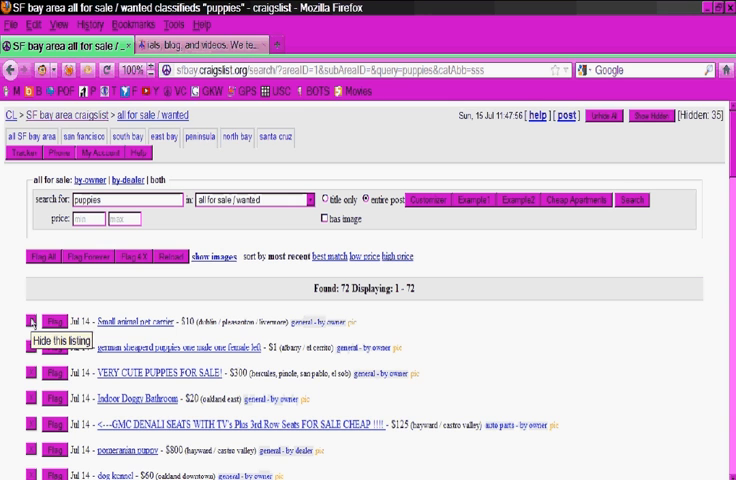
{"action": "left_click", "coordinate": [44, 324]}
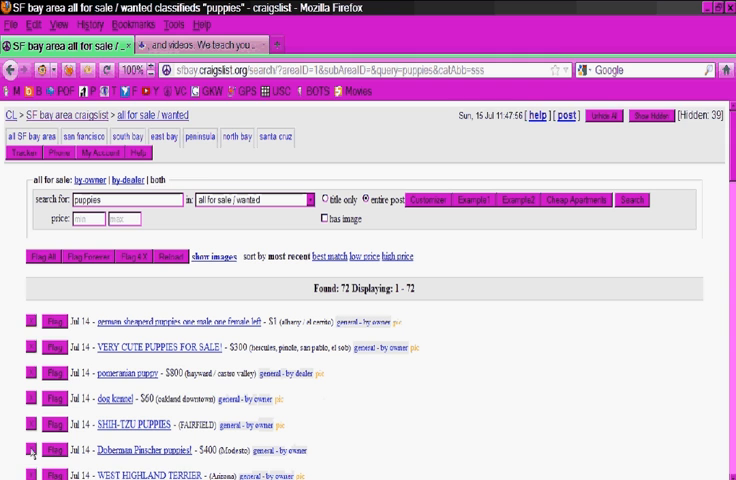
{"action": "mouse_move", "coordinate": [98, 288]}
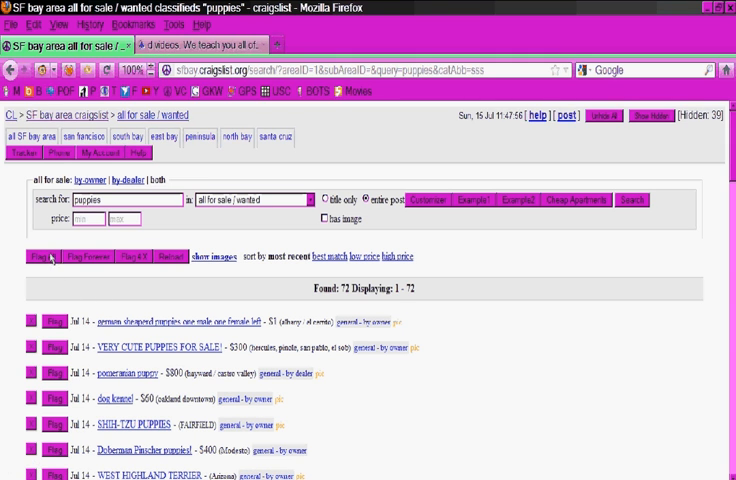
{"action": "mouse_move", "coordinate": [224, 244]}
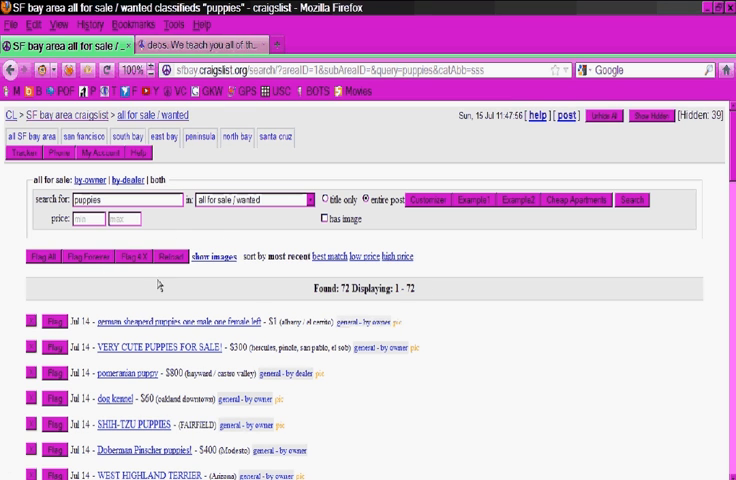
{"action": "mouse_move", "coordinate": [156, 304]}
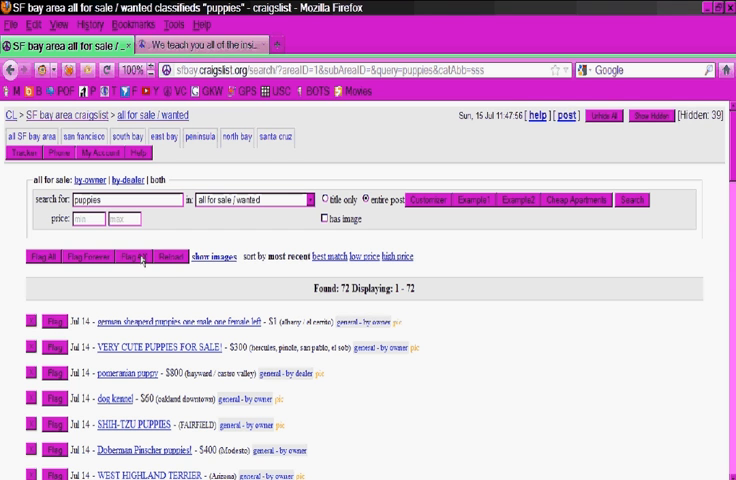
{"action": "left_click", "coordinate": [52, 320]}
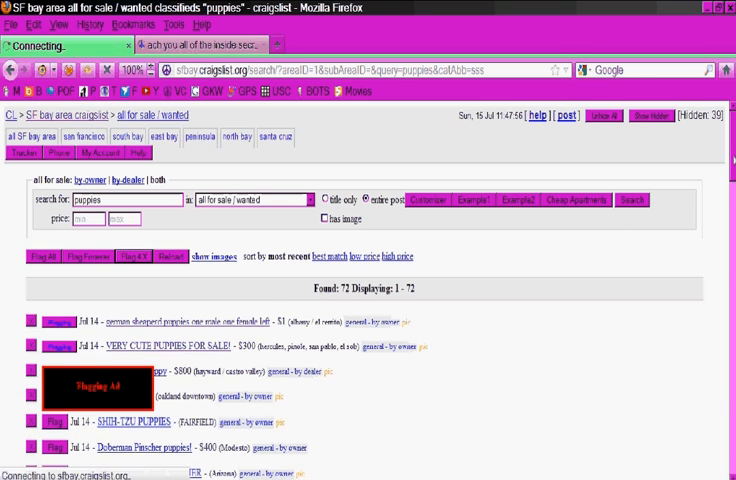
Step: Scroll the puppies results while the plugin flags the July 12 listings
{"action": "scroll", "scroll_direction": "down", "scroll_amount": 3}
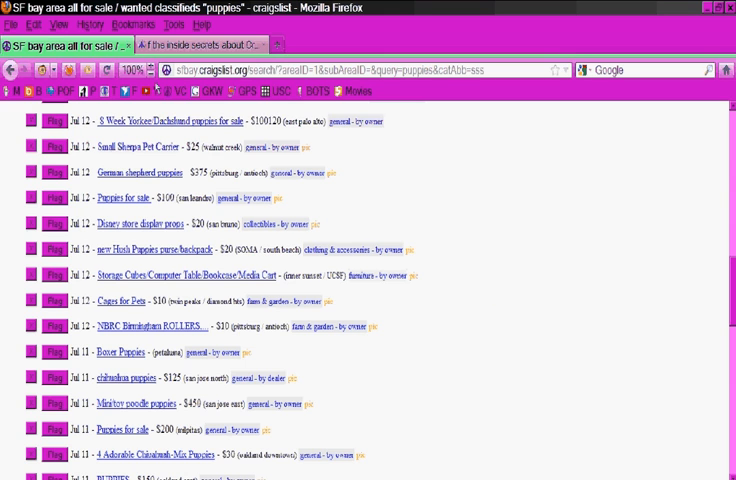
{"action": "left_click", "coordinate": [132, 70]}
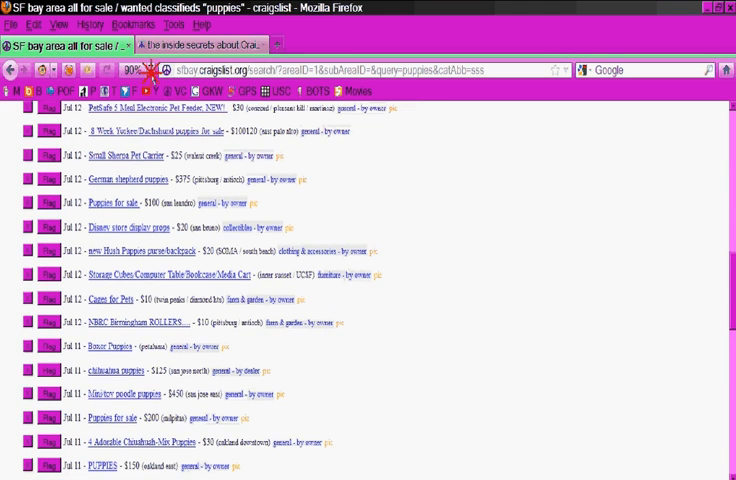
{"action": "left_click", "coordinate": [146, 70]}
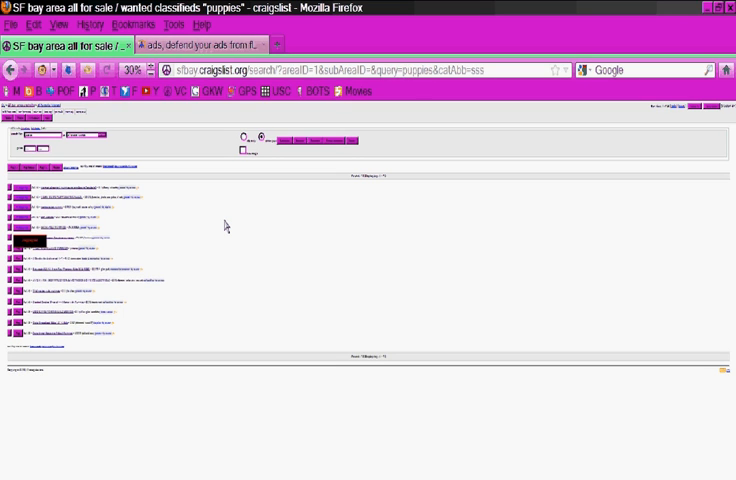
{"action": "mouse_move", "coordinate": [90, 180]}
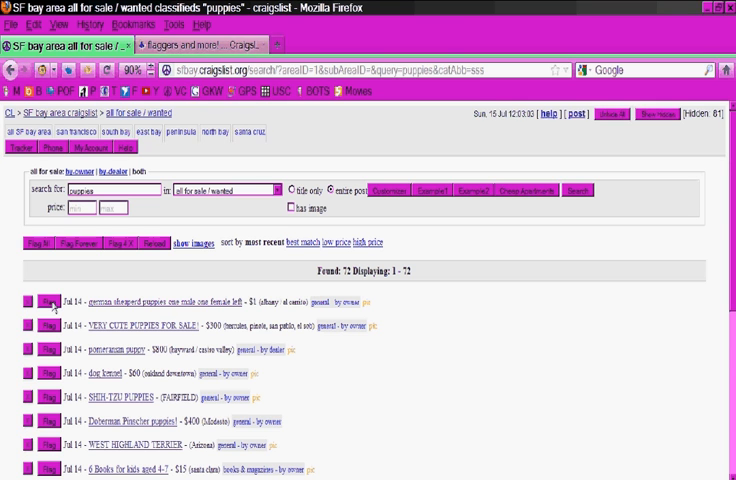
{"action": "left_click", "coordinate": [48, 304]}
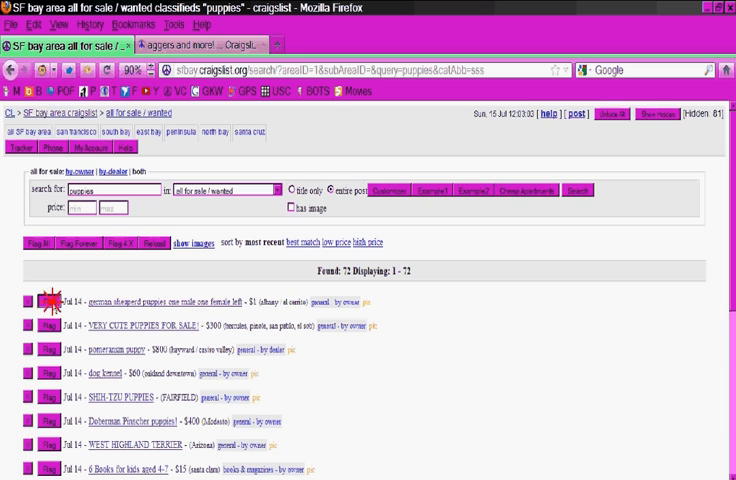
{"action": "left_click", "coordinate": [50, 300]}
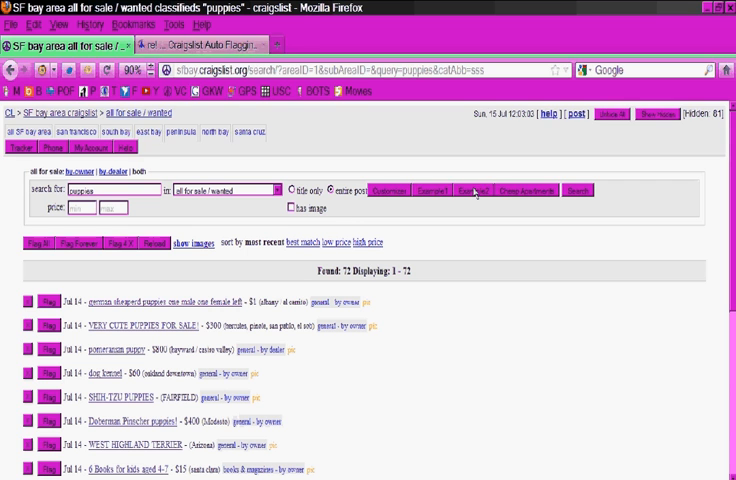
Step: Load the Craigslist wanted results for kittens (45 found) and flag them
{"action": "left_click", "coordinate": [470, 190]}
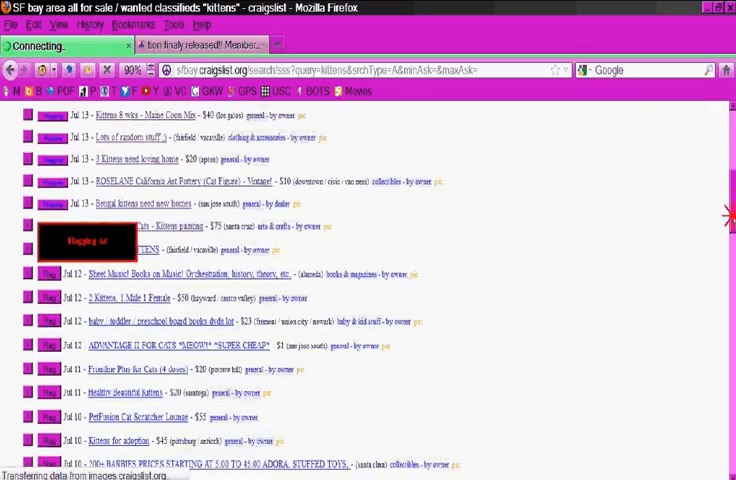
{"action": "scroll", "scroll_direction": "down", "scroll_amount": 3}
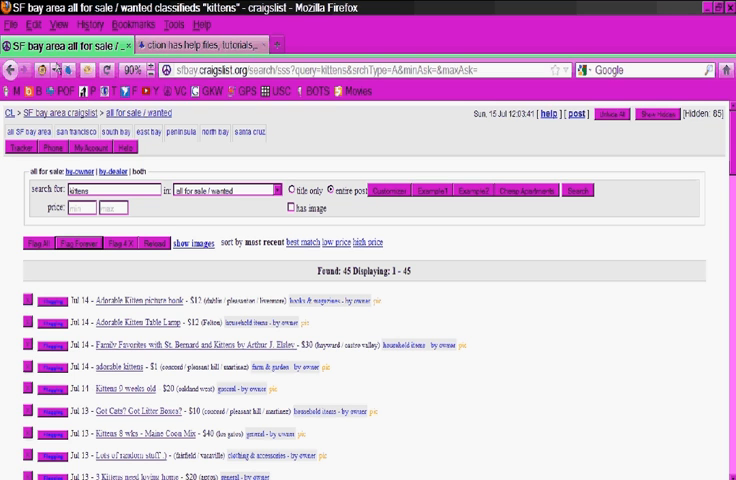
{"action": "mouse_move", "coordinate": [196, 158]}
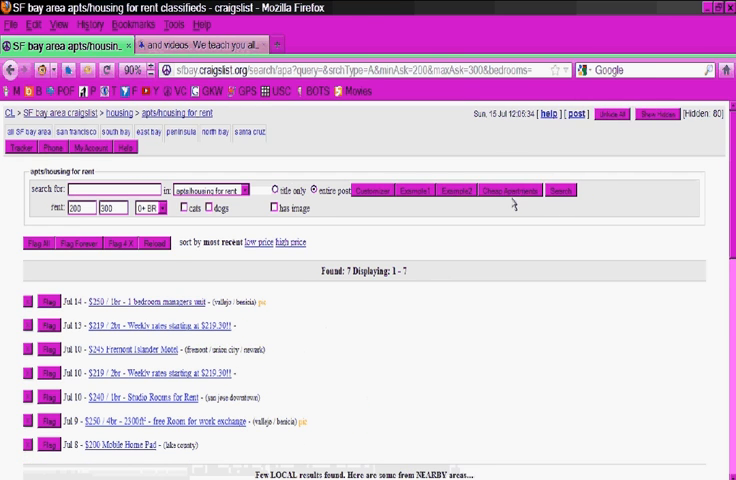
{"action": "scroll", "scroll_direction": "down", "scroll_amount": 3}
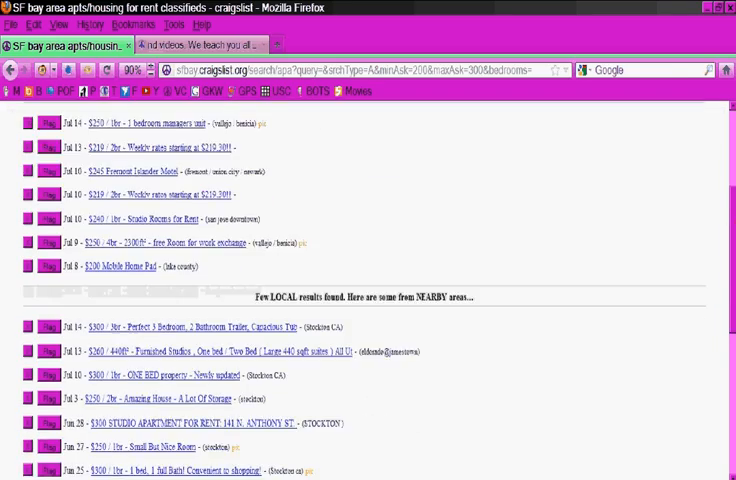
{"action": "scroll", "scroll_direction": "down", "scroll_amount": 3}
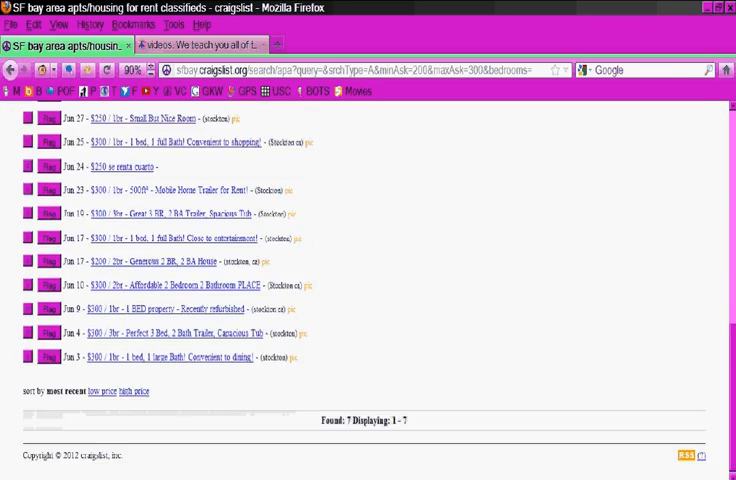